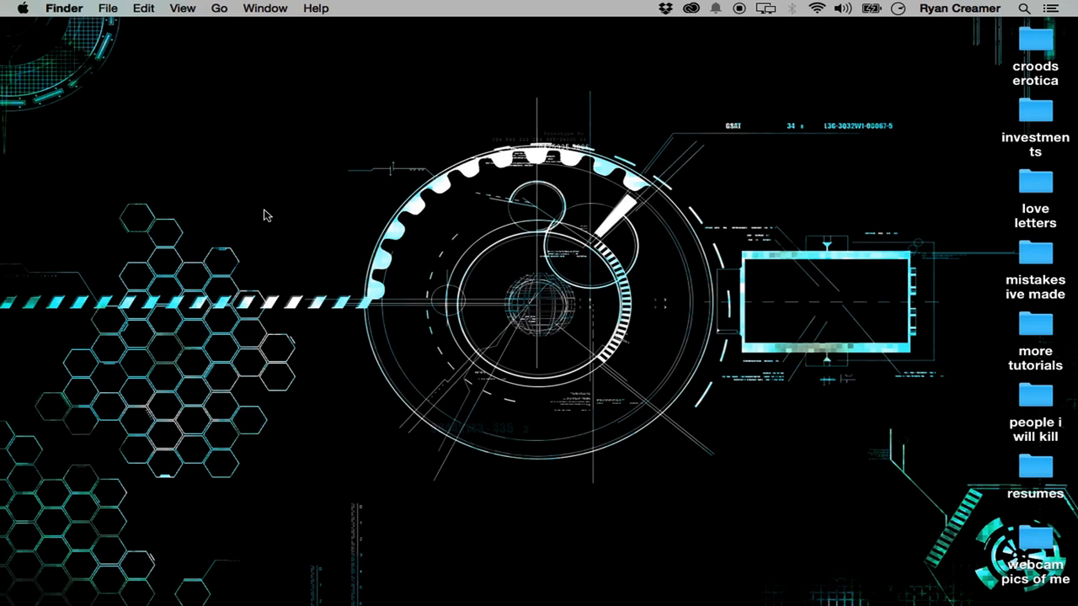
pyautogui.moveTo(364, 283)
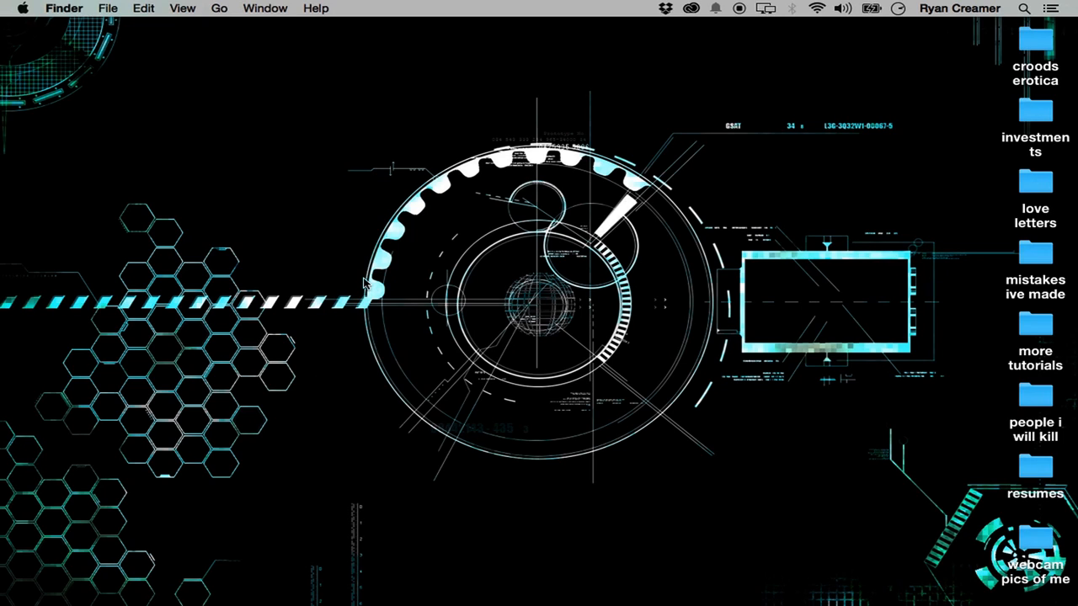
pyautogui.moveTo(368, 289)
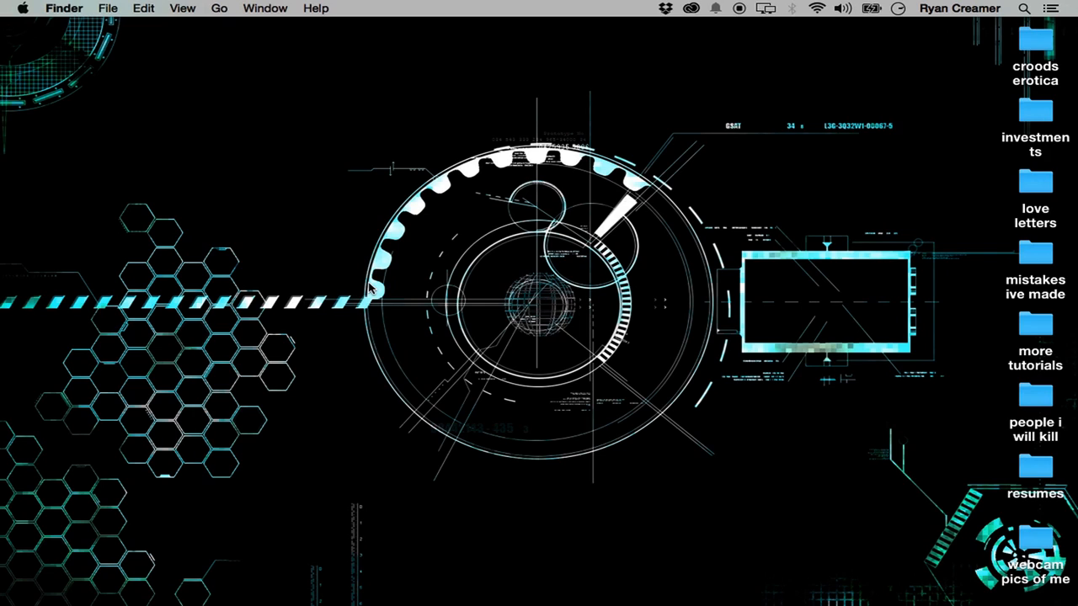
pyautogui.moveTo(446, 280)
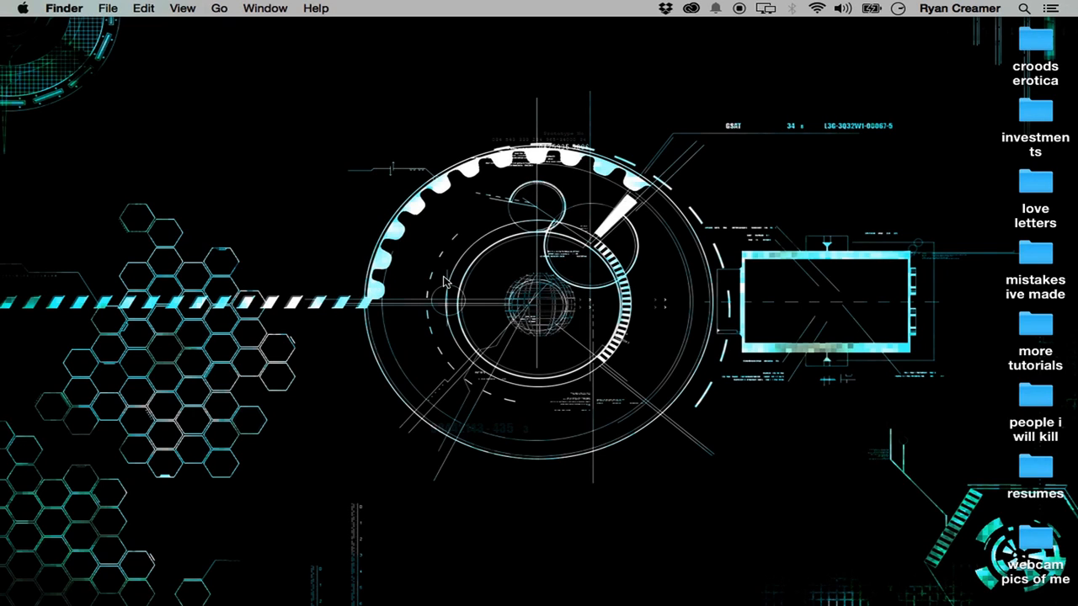
pyautogui.moveTo(121, 91)
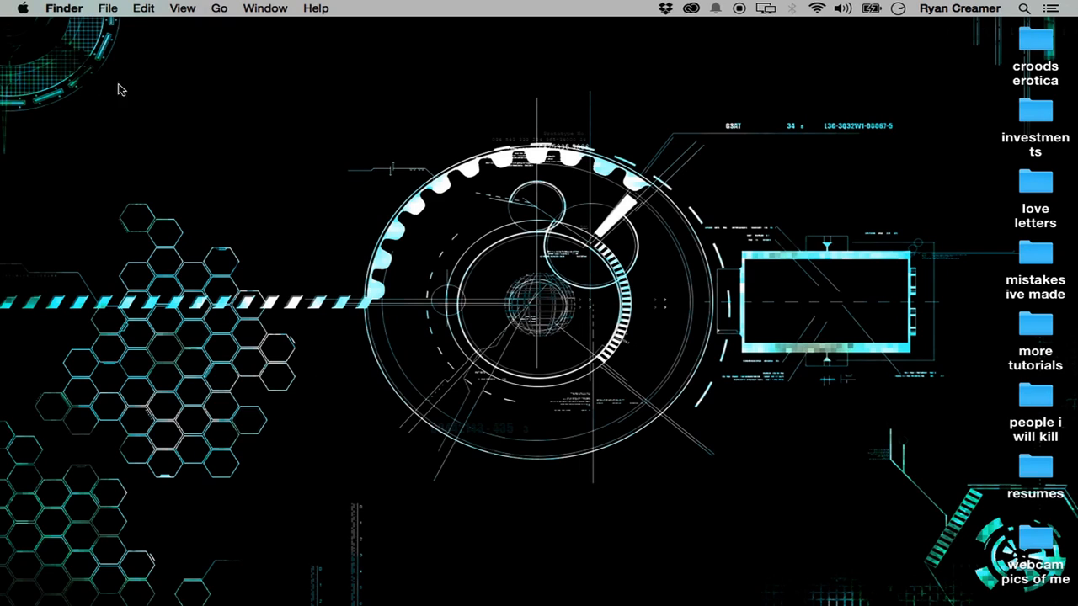
pyautogui.moveTo(429, 429)
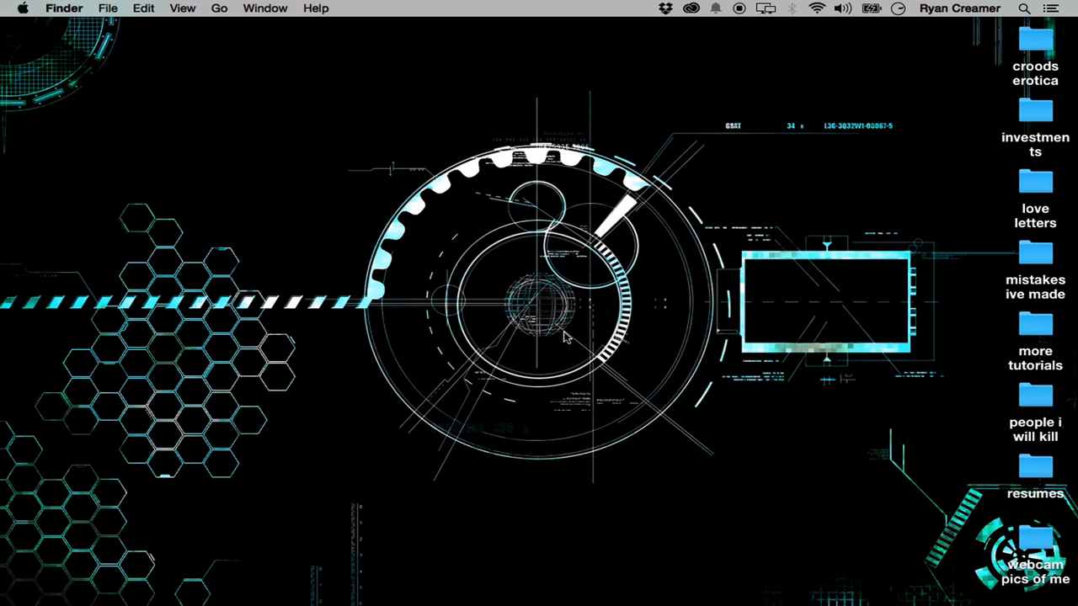
pyautogui.moveTo(1048, 63)
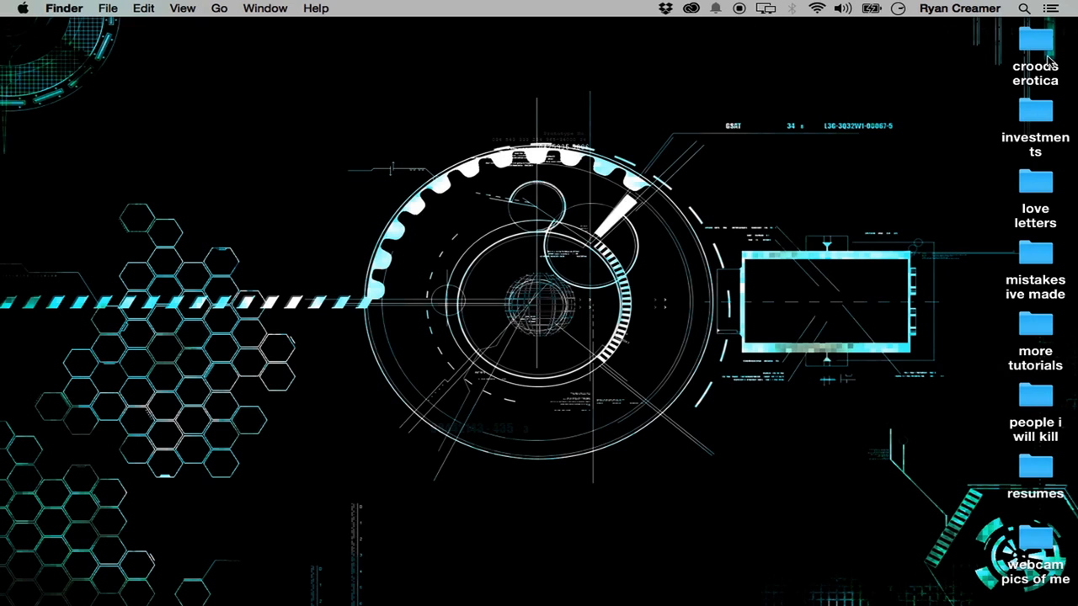
pyautogui.moveTo(1042, 292)
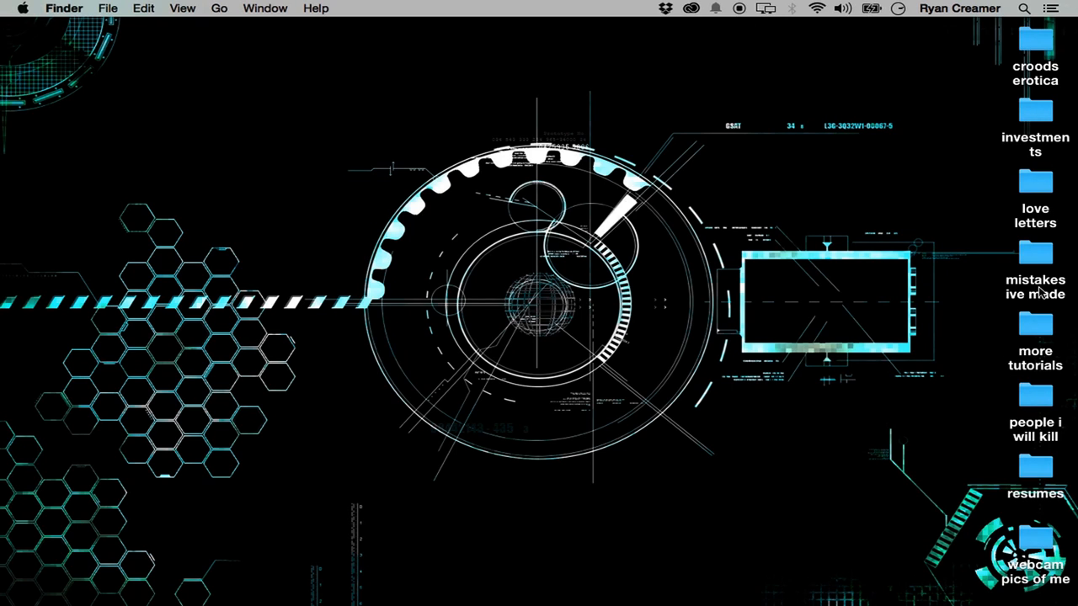
pyautogui.moveTo(491, 387)
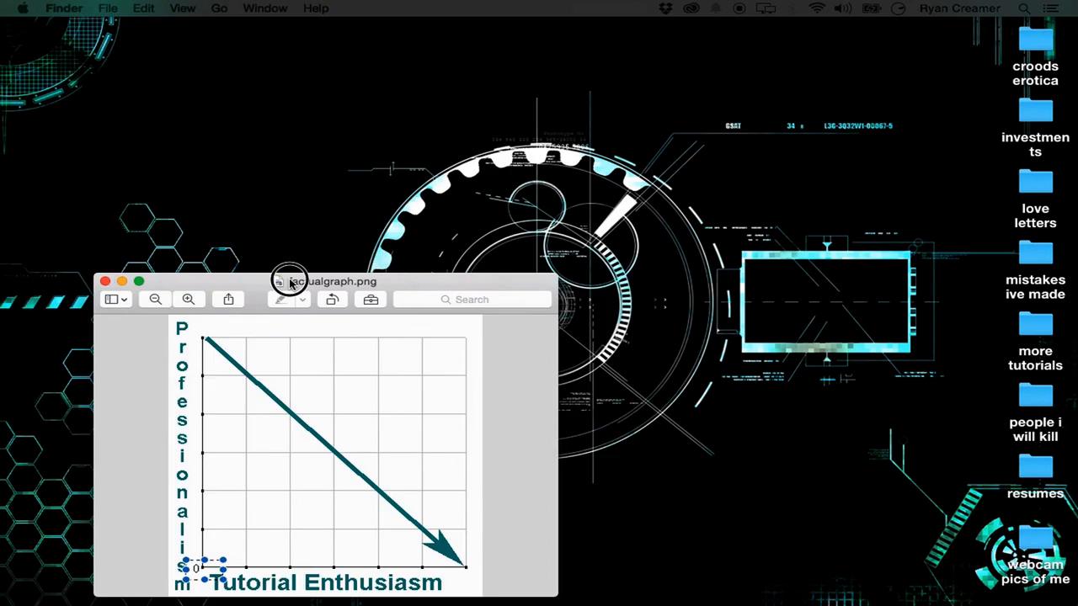
# Drag the factualgraph.png Preview window to mid-screen, then close it.
pyautogui.moveTo(328, 282); pyautogui.dragTo(451, 134)
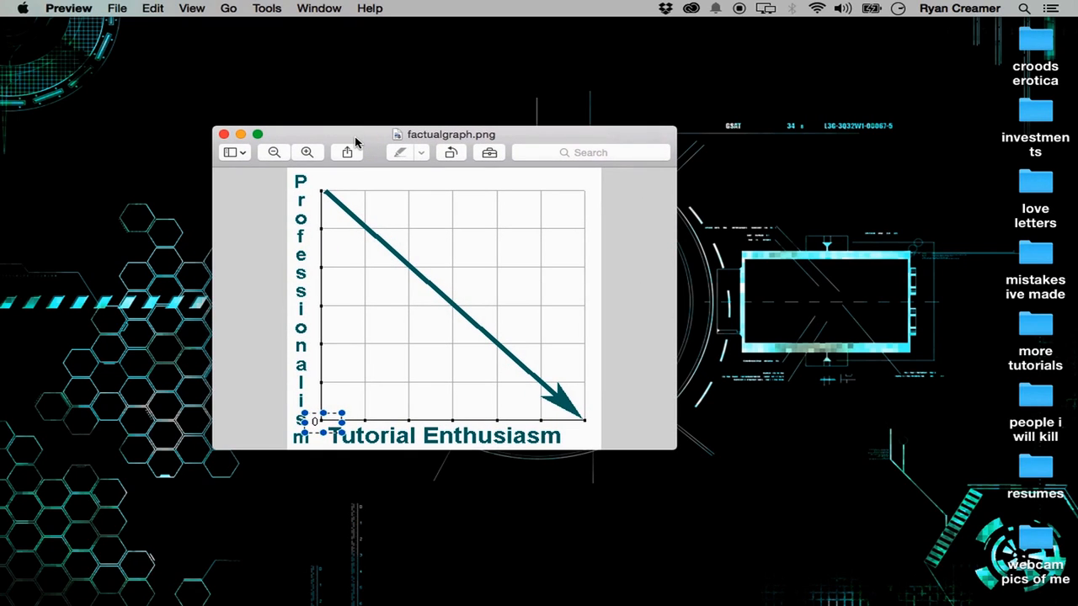
pyautogui.moveTo(203, 378)
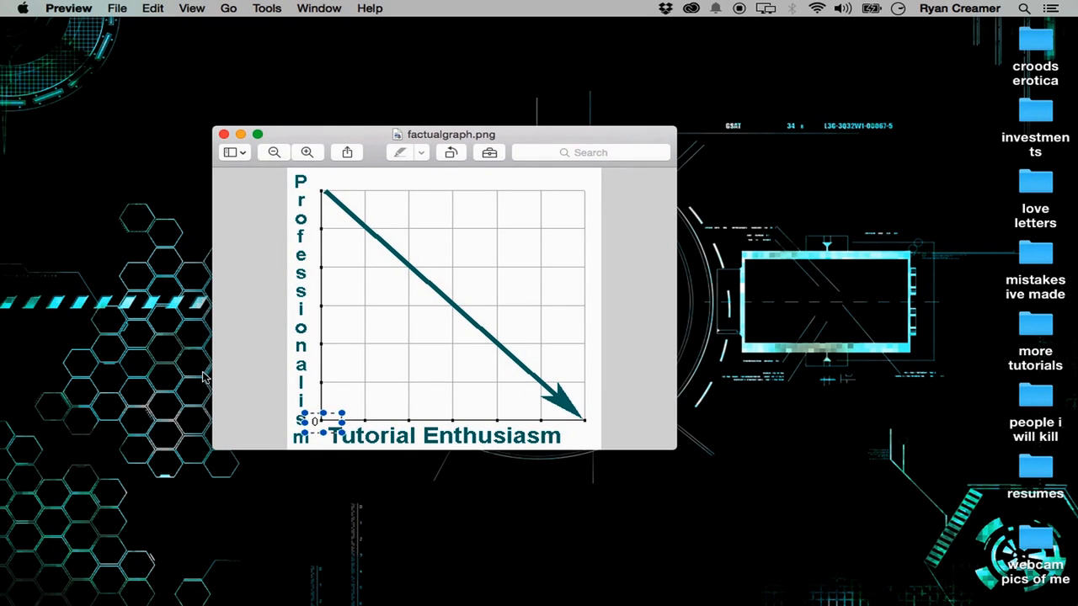
pyautogui.moveTo(320, 417)
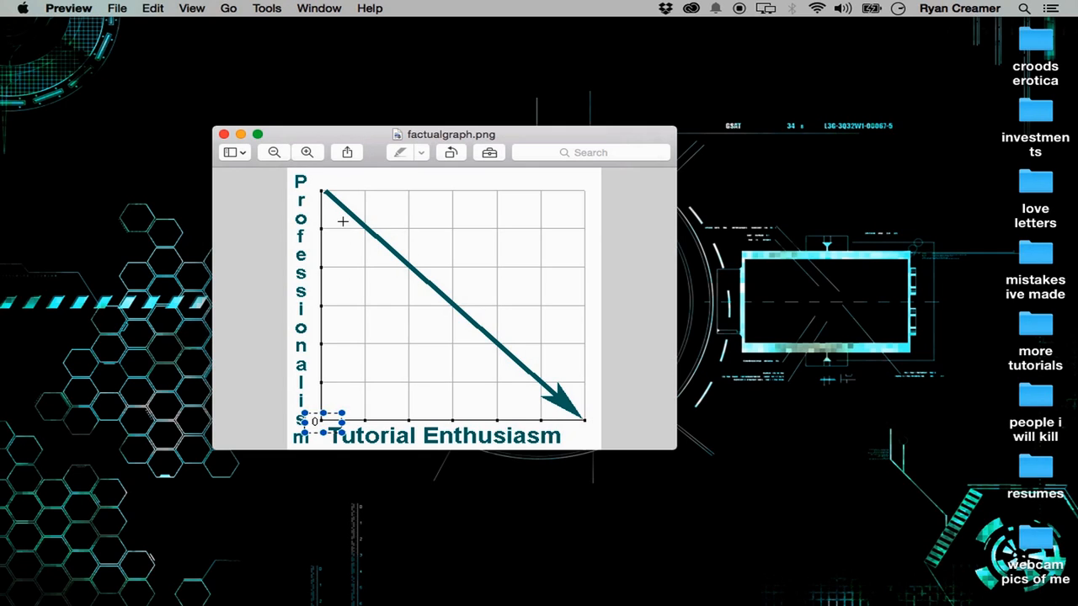
pyautogui.moveTo(458, 322)
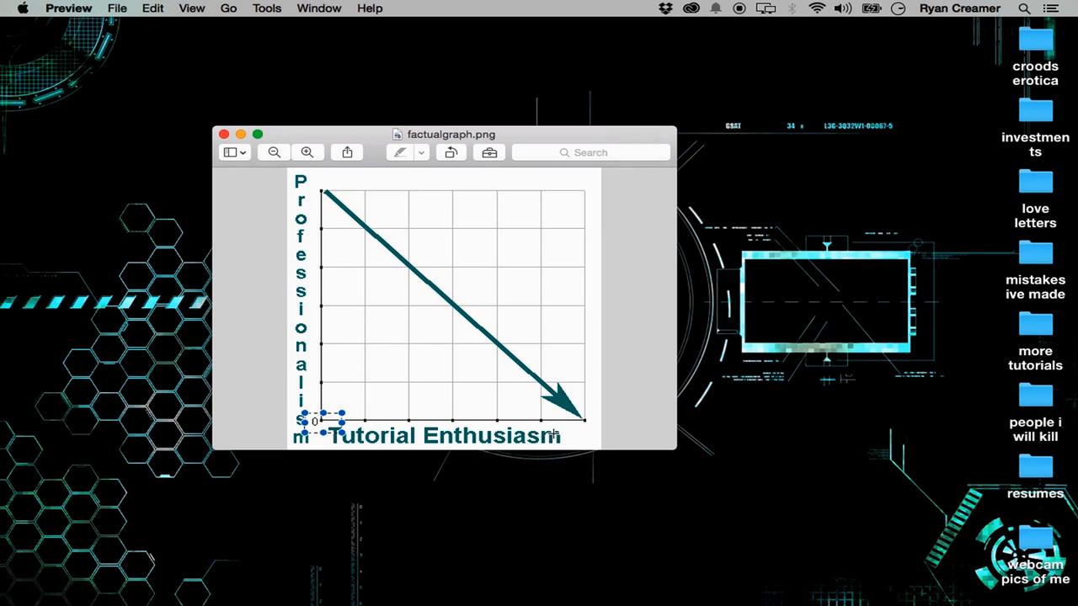
pyautogui.moveTo(343, 166)
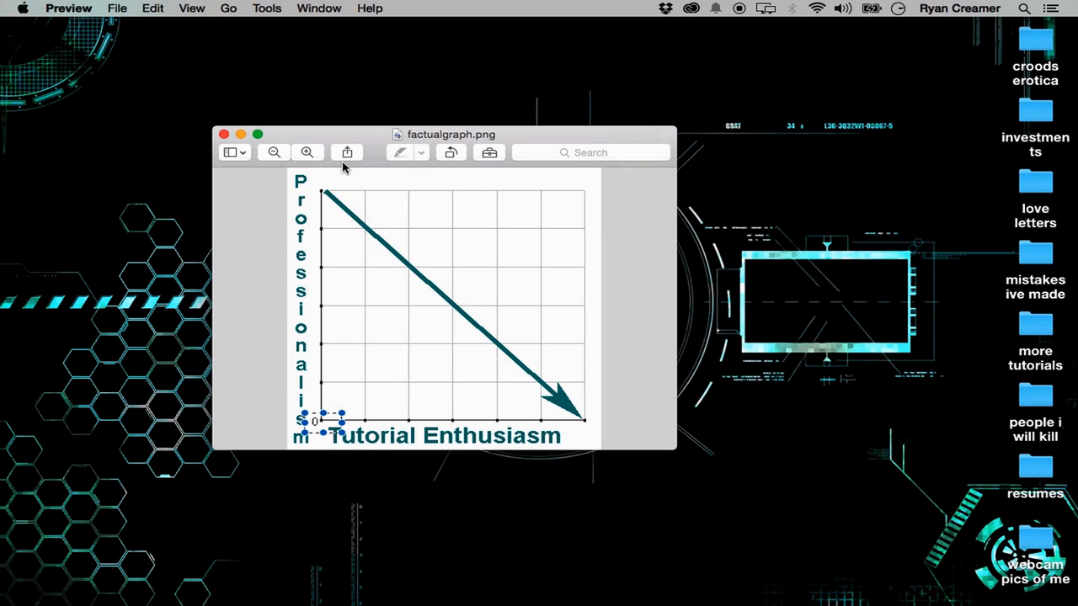
pyautogui.click(223, 134)
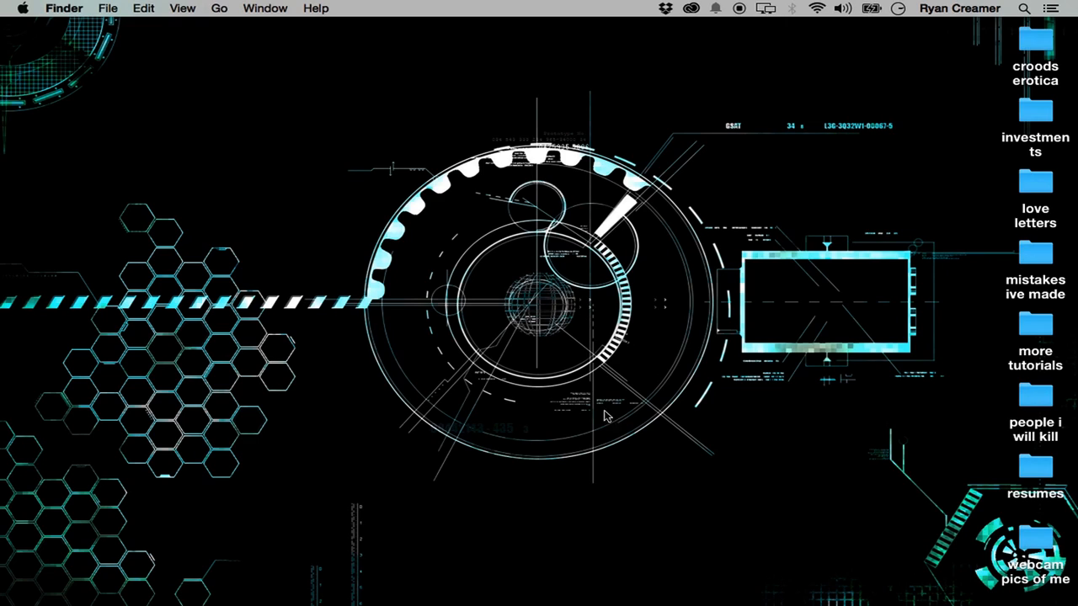
pyautogui.moveTo(605, 415)
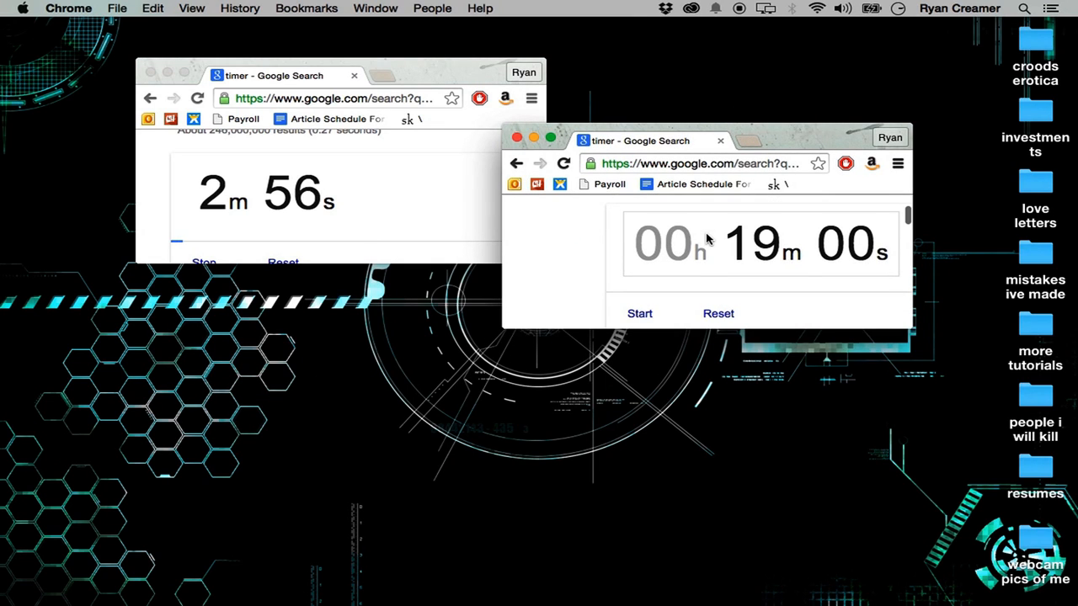
# Start the second Google timer counting down from 19m 00s.
pyautogui.click(640, 313)
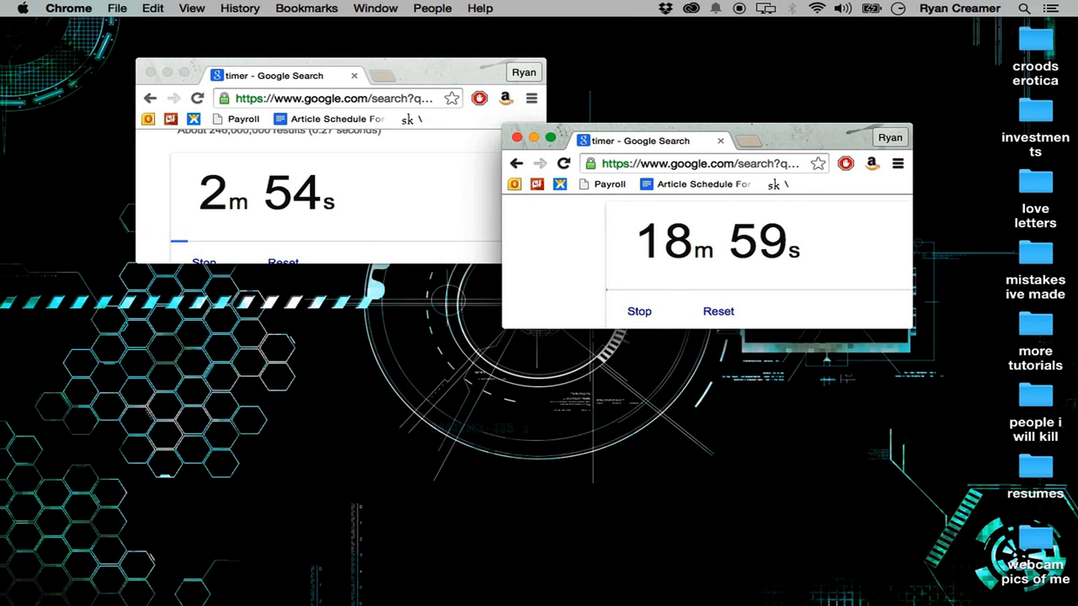